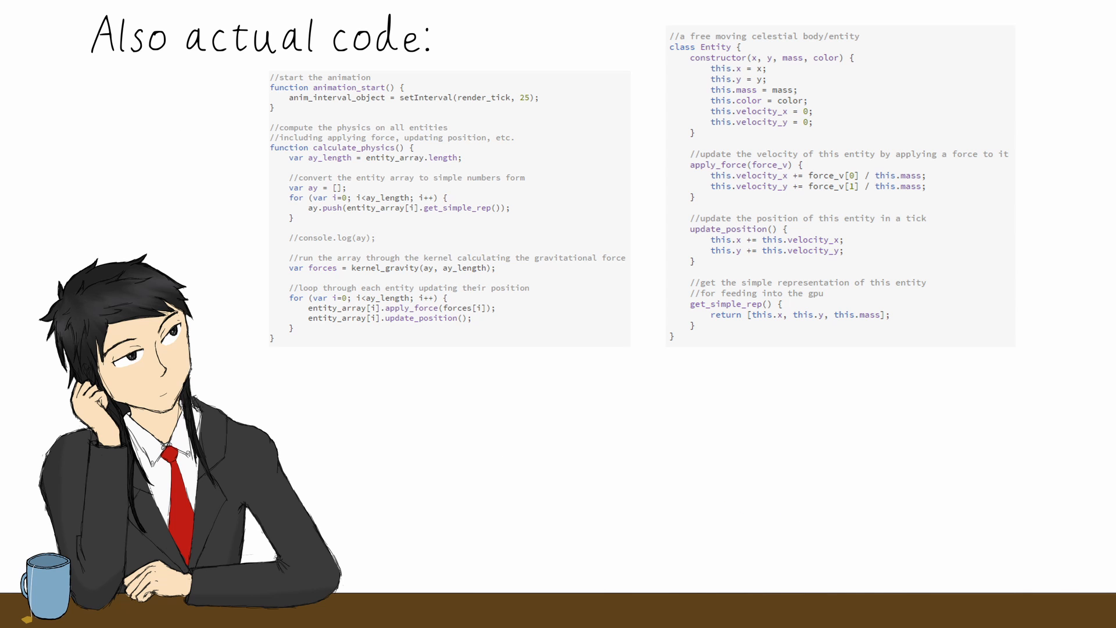
key("Right")
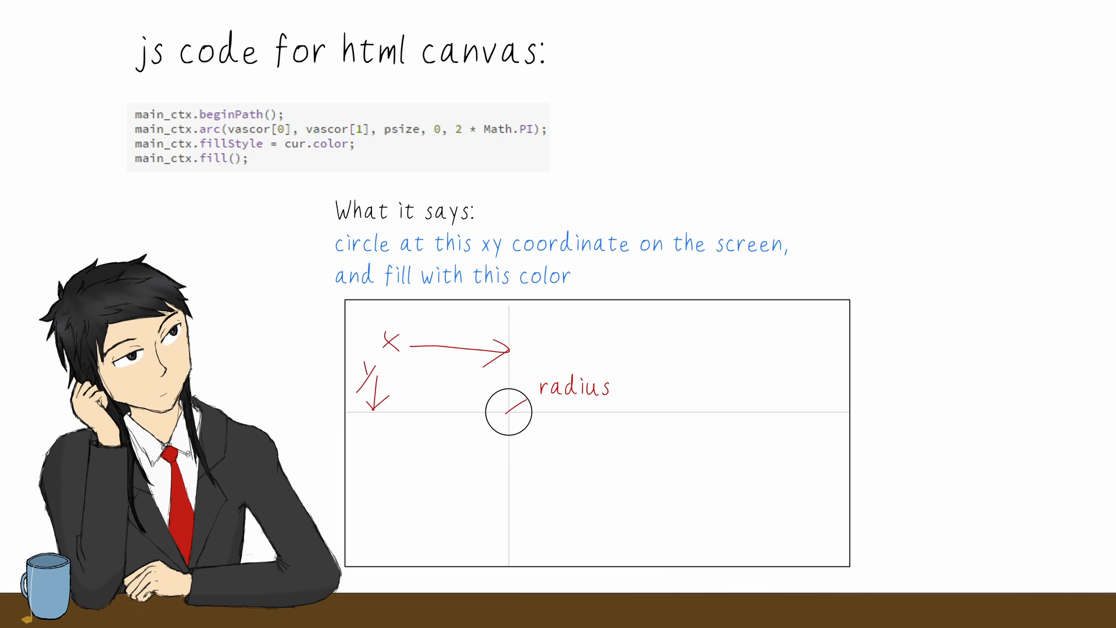